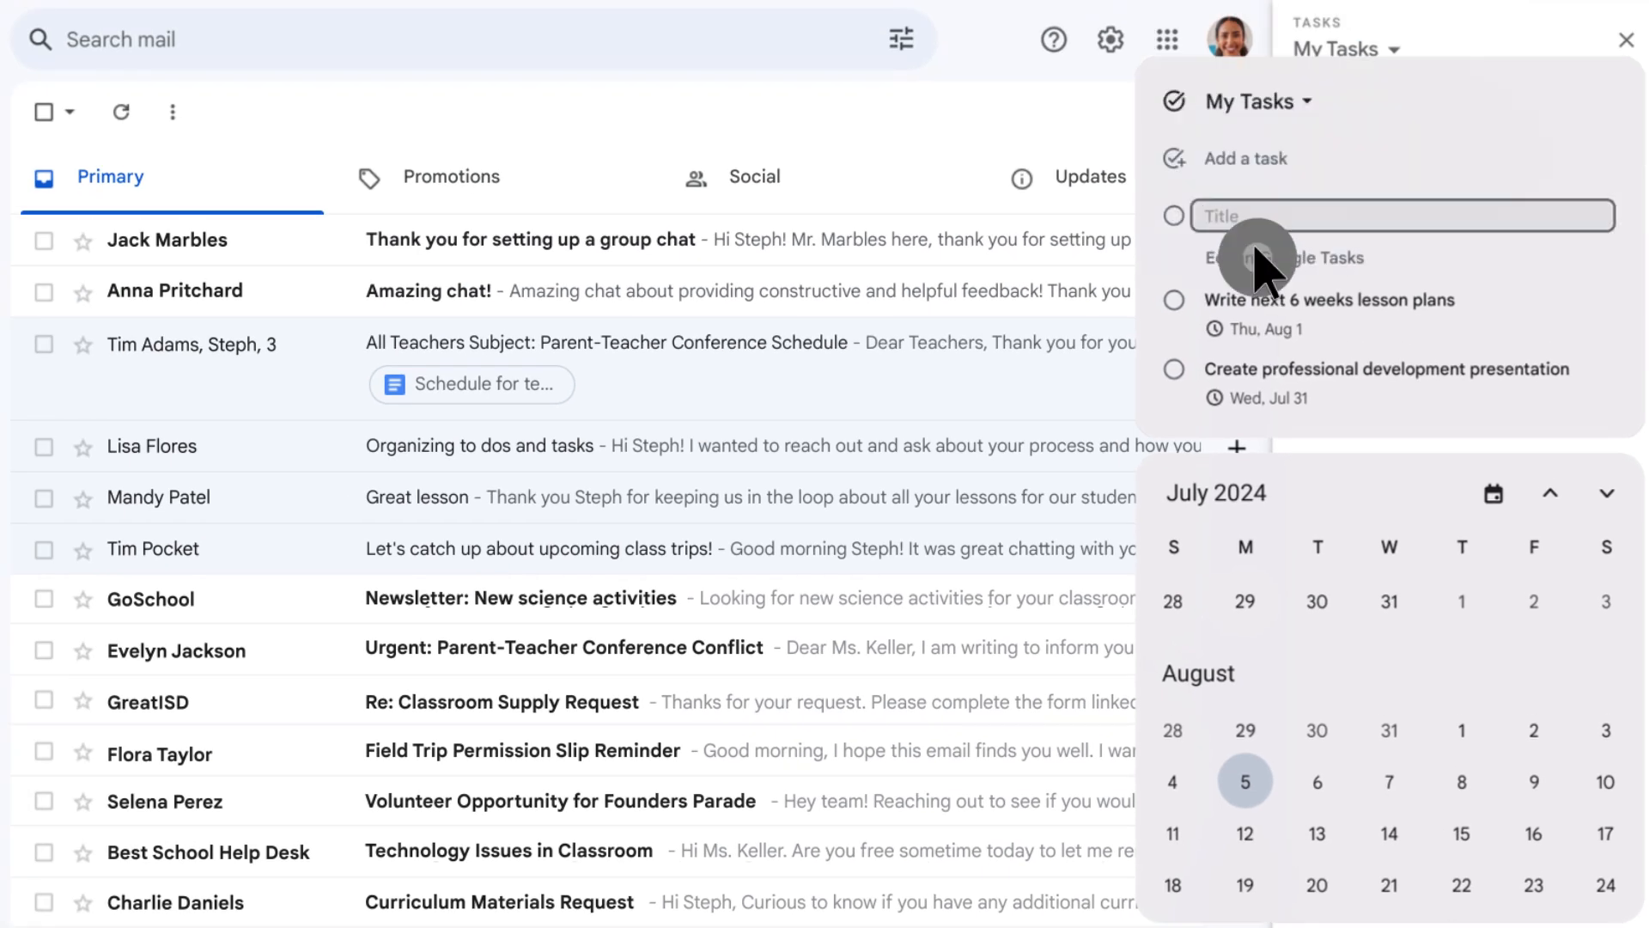
# Add a new 'Grade paper' task to My Tasks in the Google Tasks panel
pyautogui.write('Grade paper')
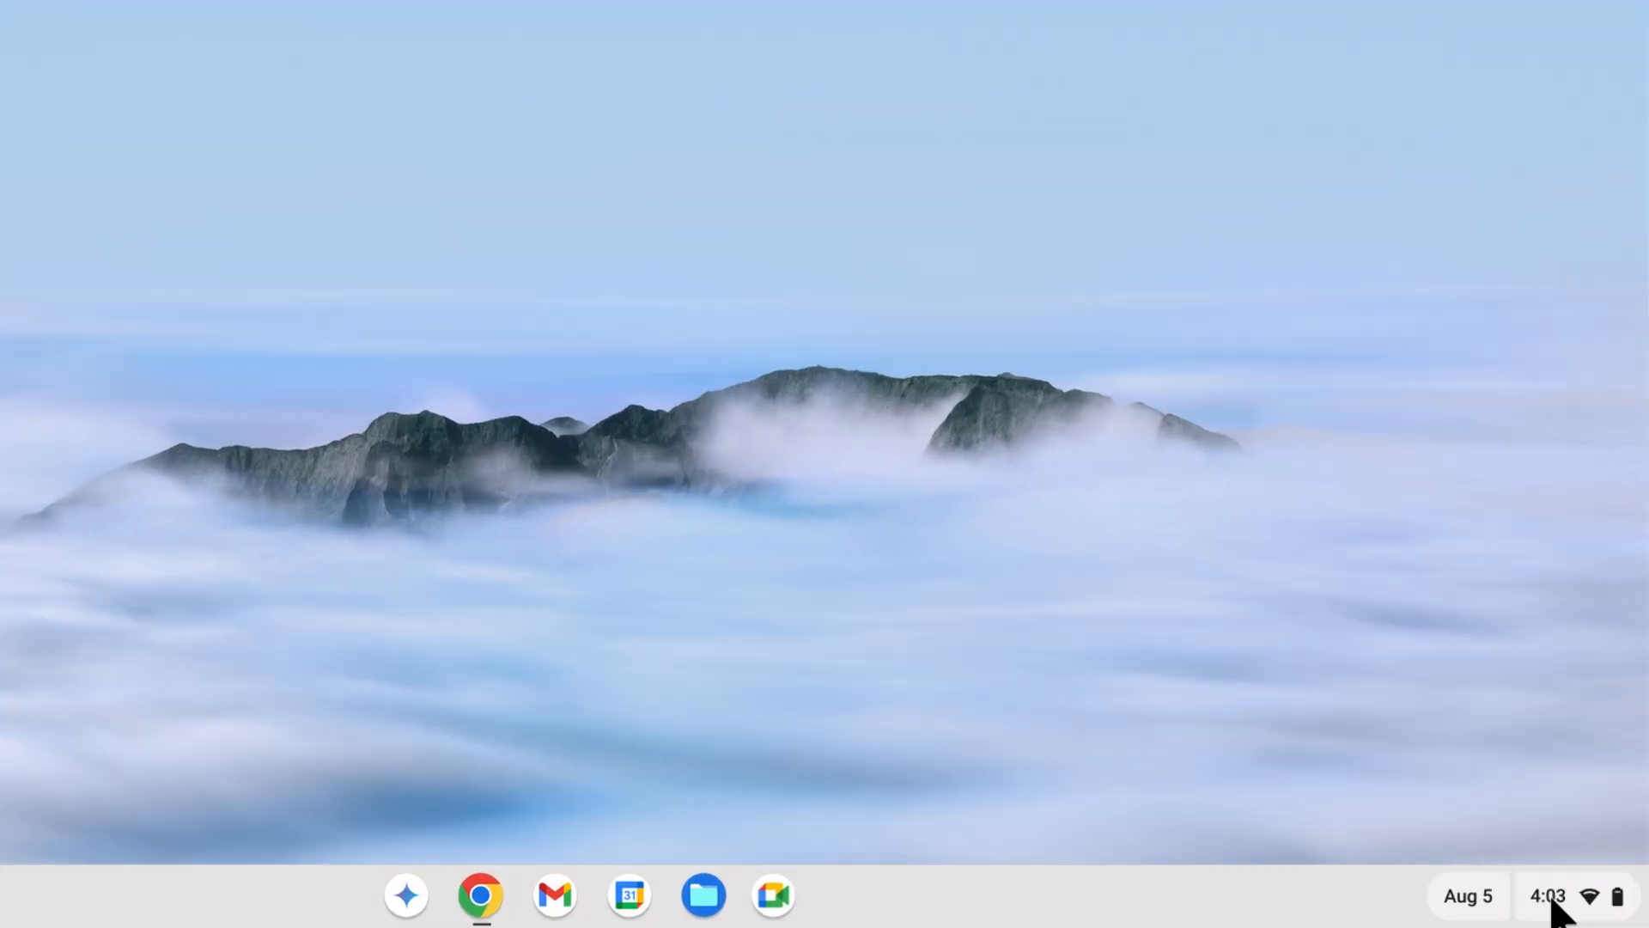
# From quick settings, set up a Focus session, mark Grade papers complete and review Soundscape options
pyautogui.click(1549, 895)
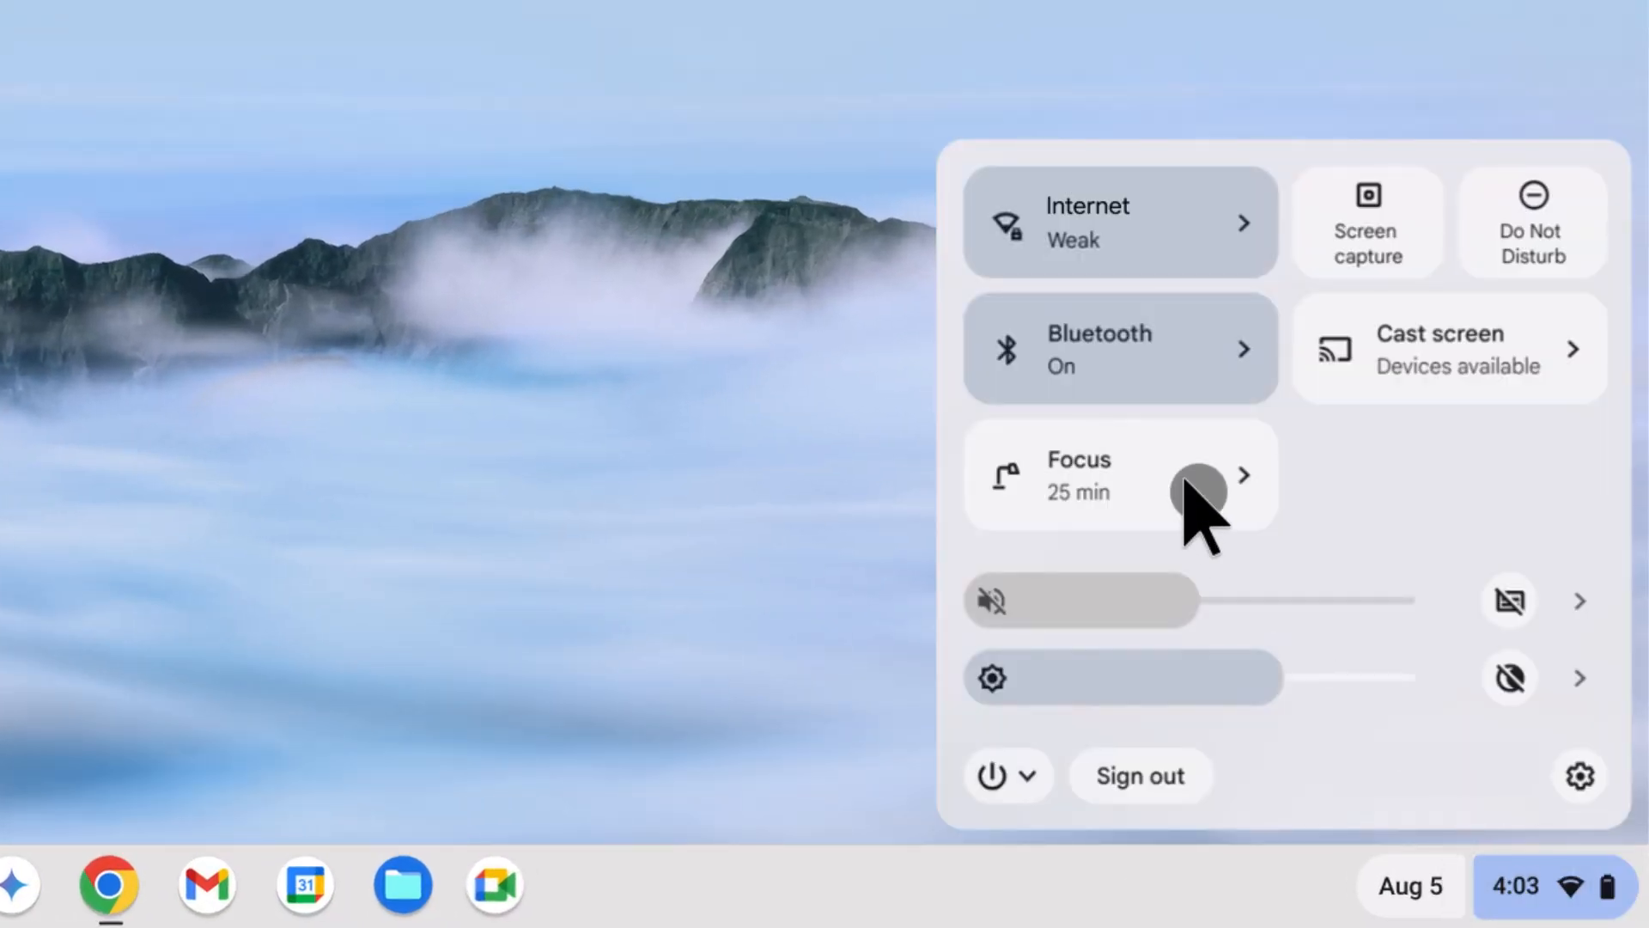
pyautogui.click(1078, 475)
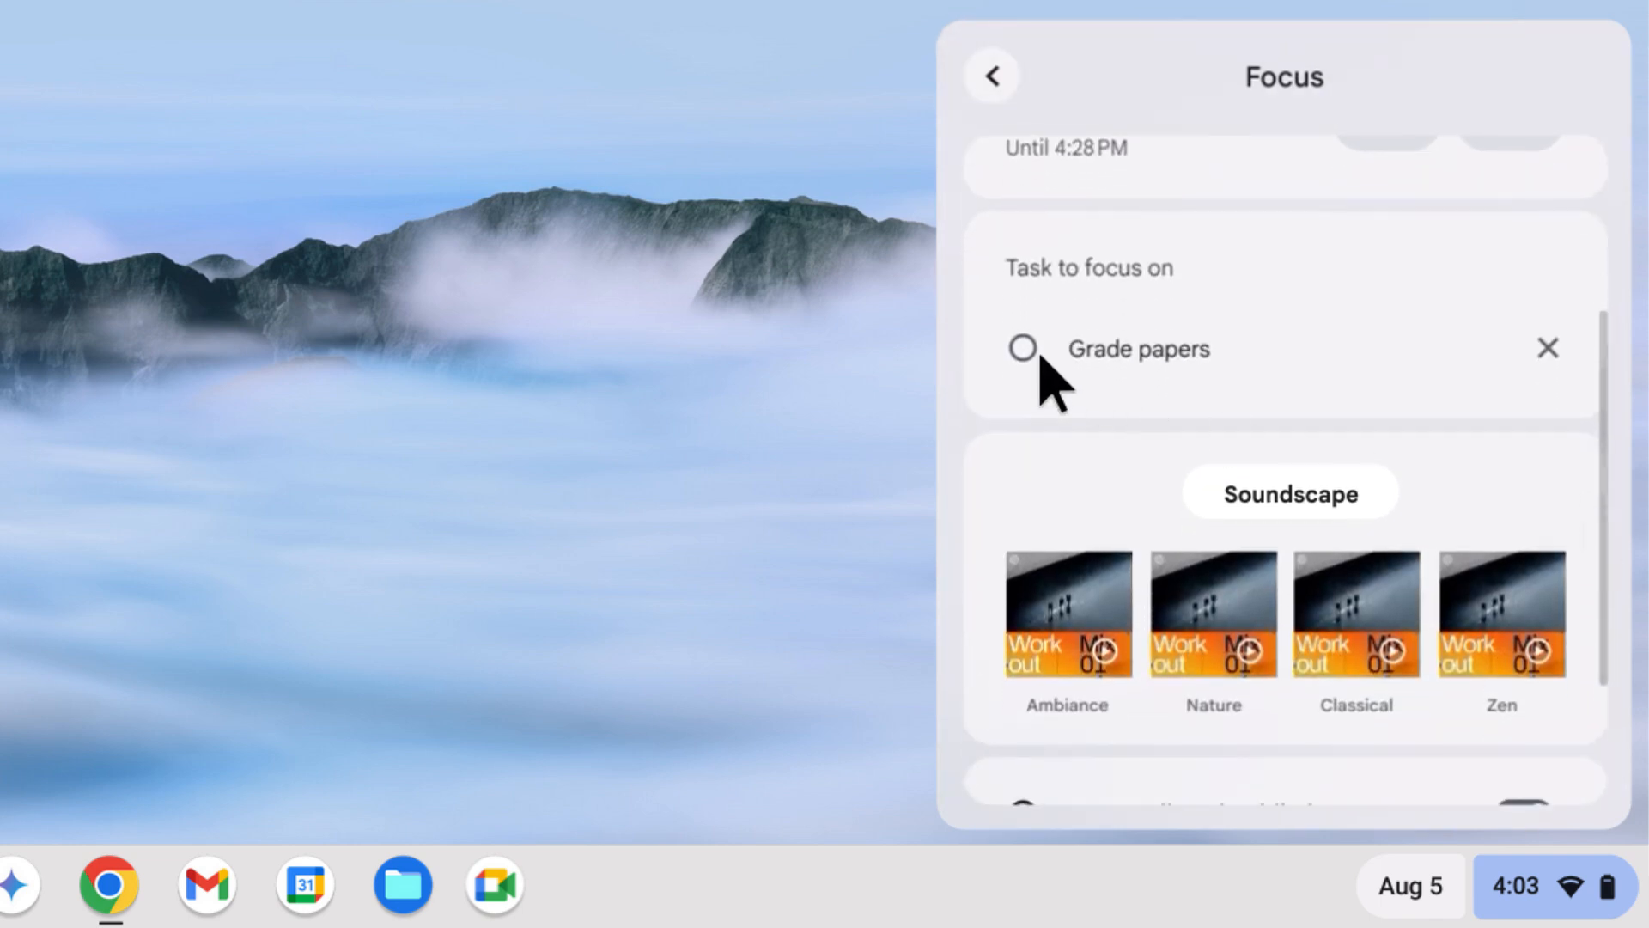
pyautogui.click(1548, 349)
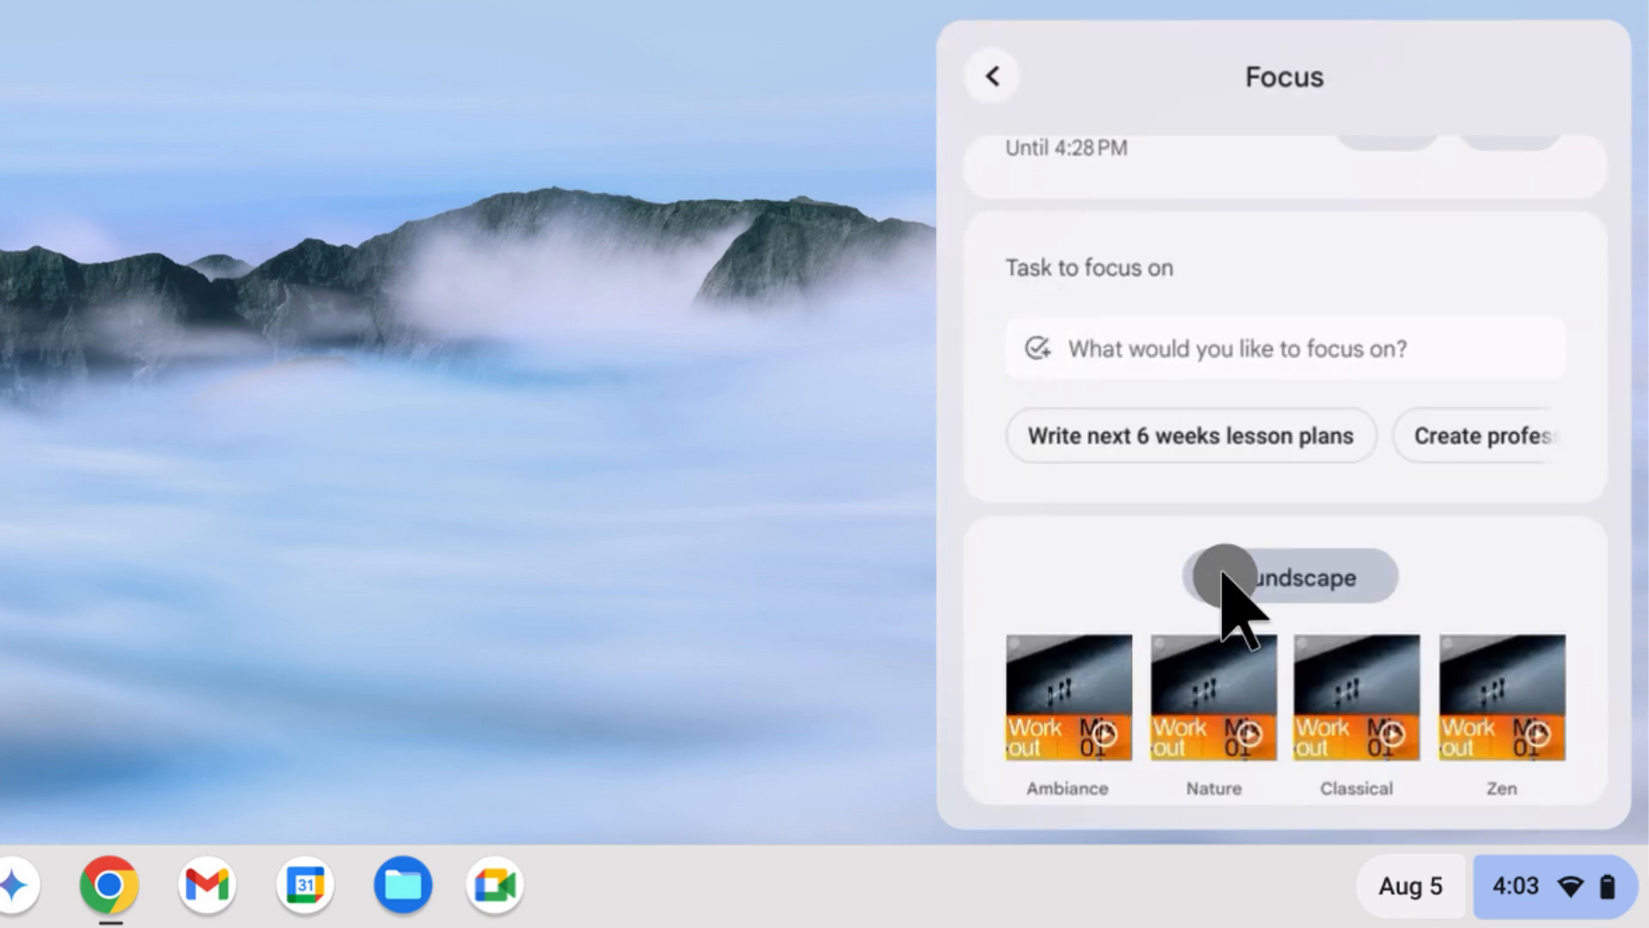
pyautogui.scroll(-3)
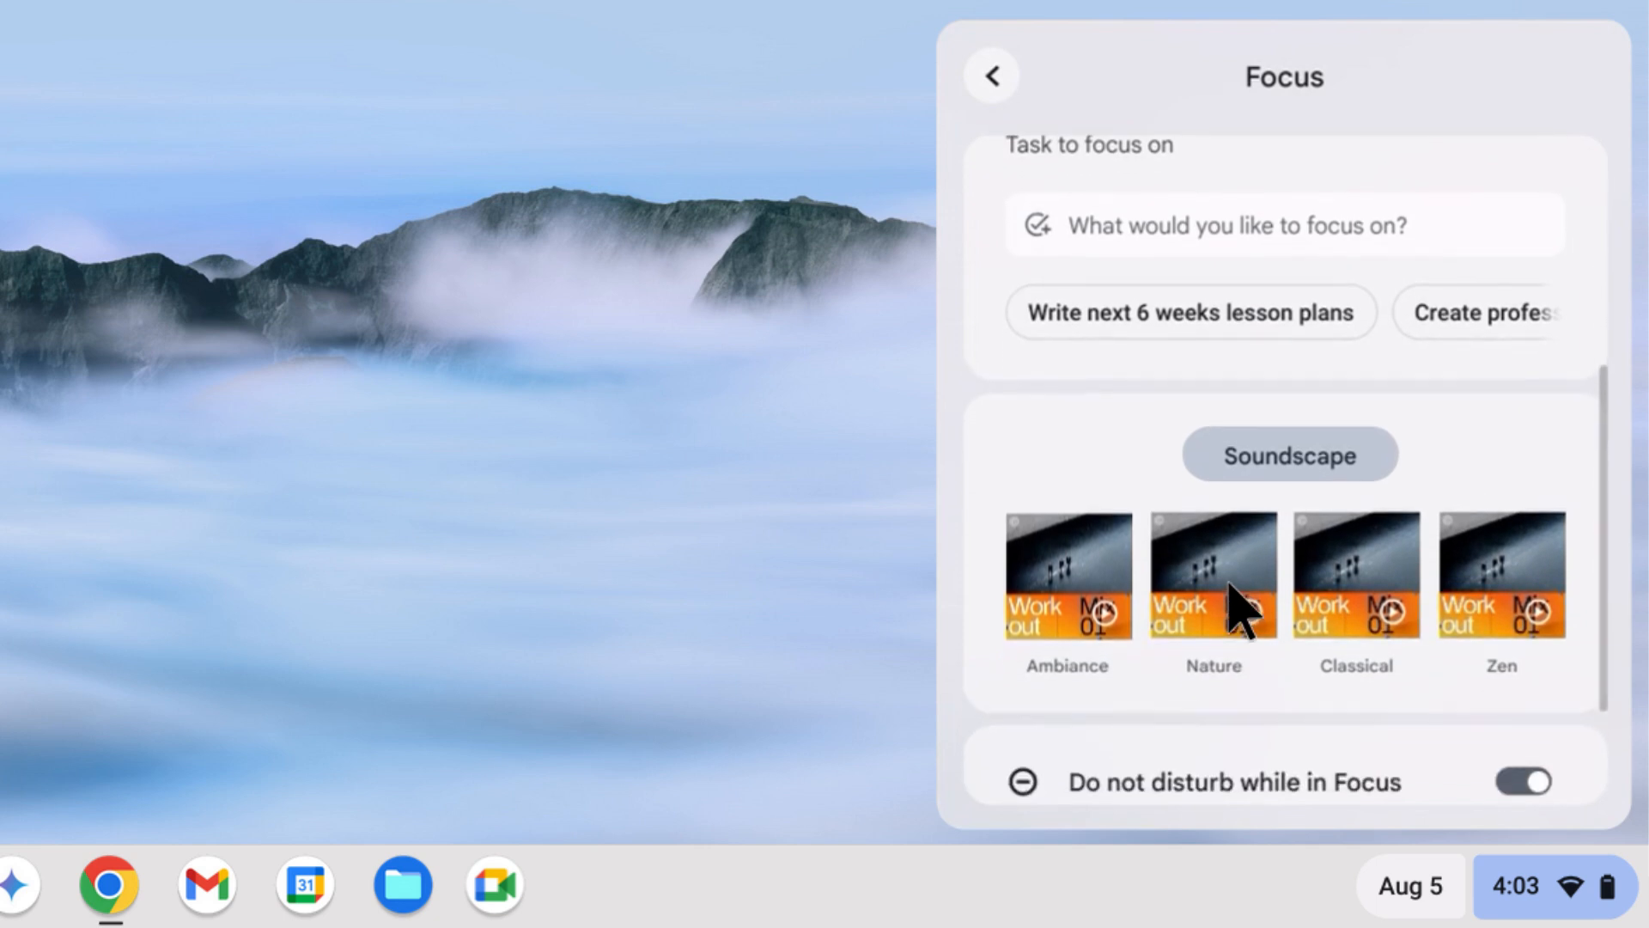
pyautogui.scroll(3)
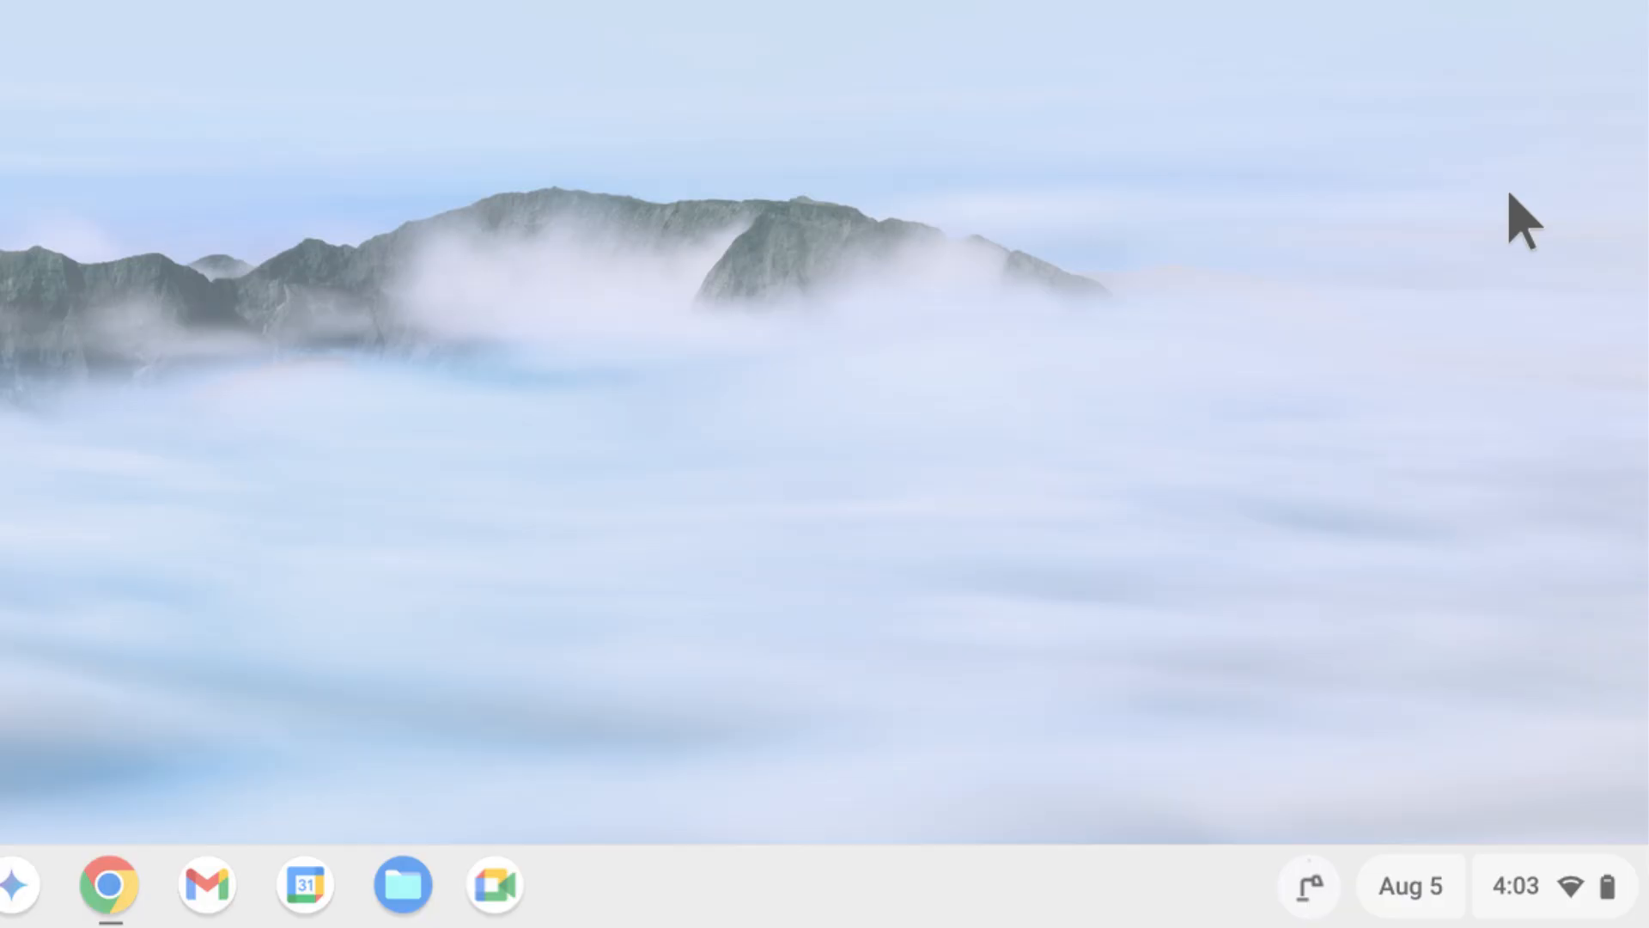
# Compose a new email and have Help me write draft a note to fellow teachers about a professional development opportunity
pyautogui.click(206, 882)
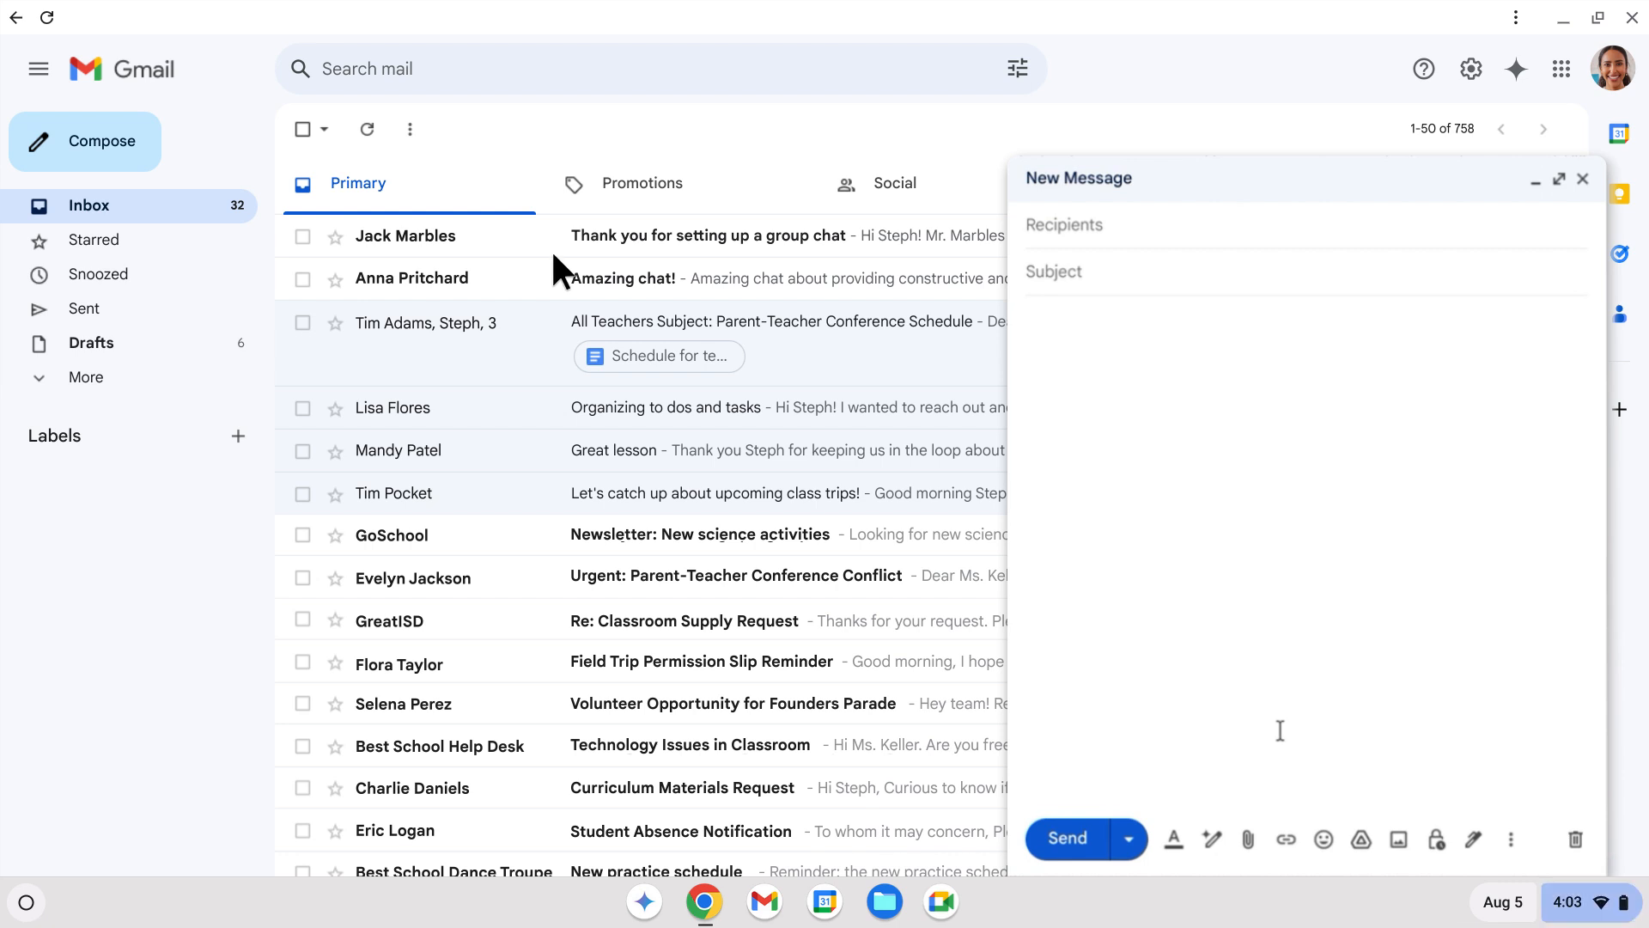
pyautogui.moveTo(608, 579)
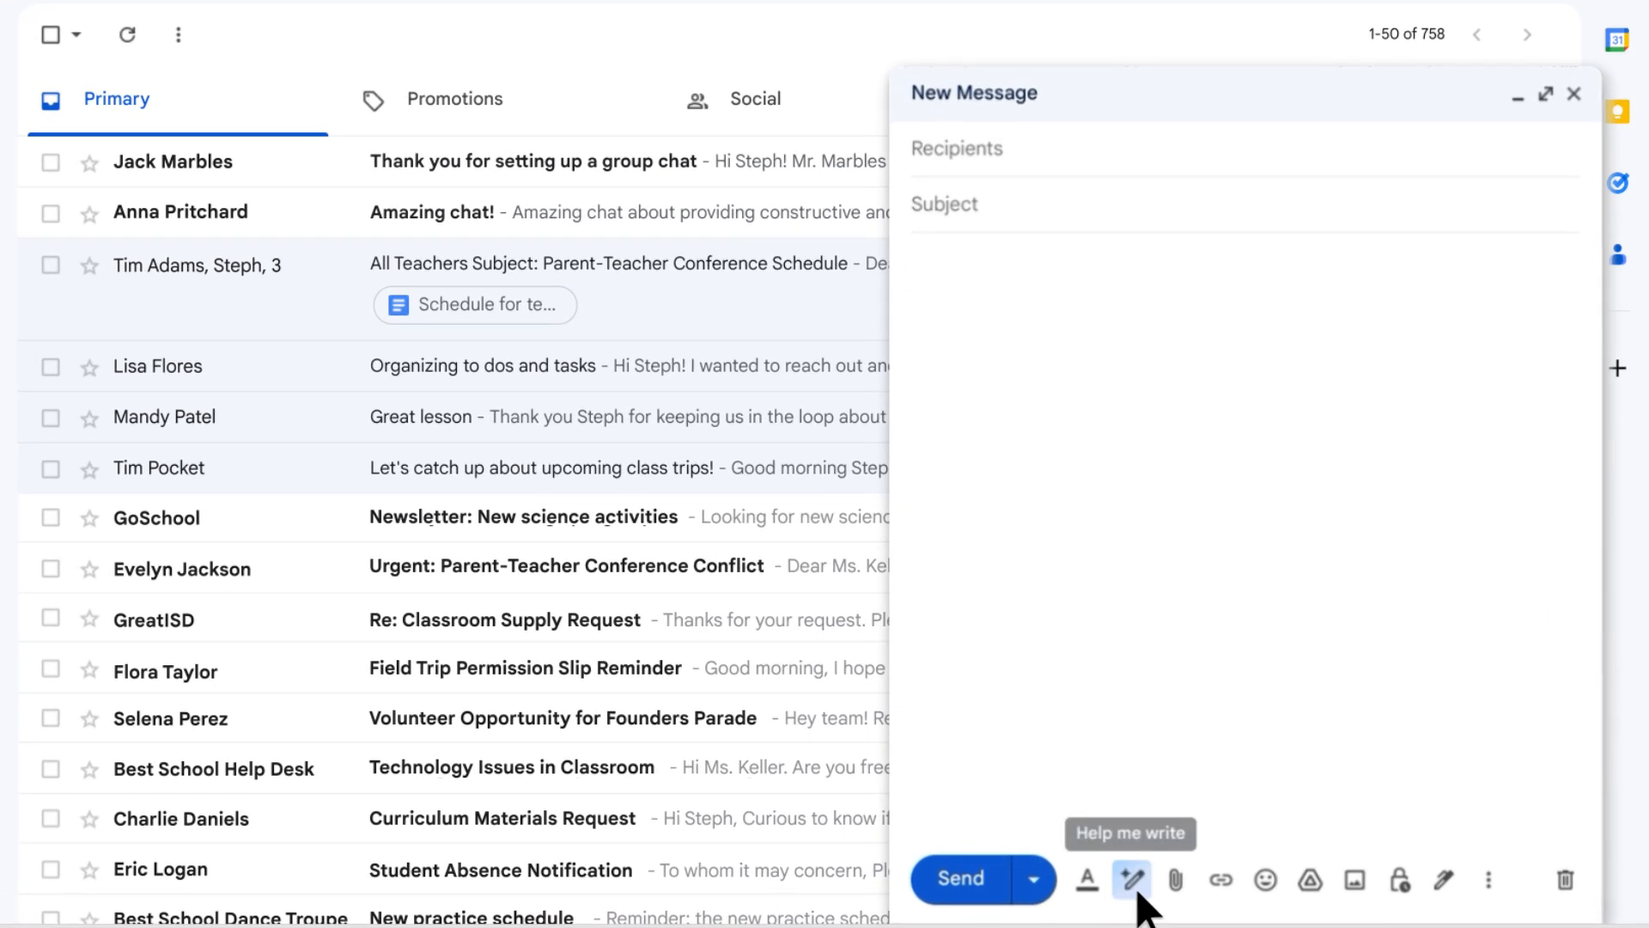
pyautogui.click(1131, 879)
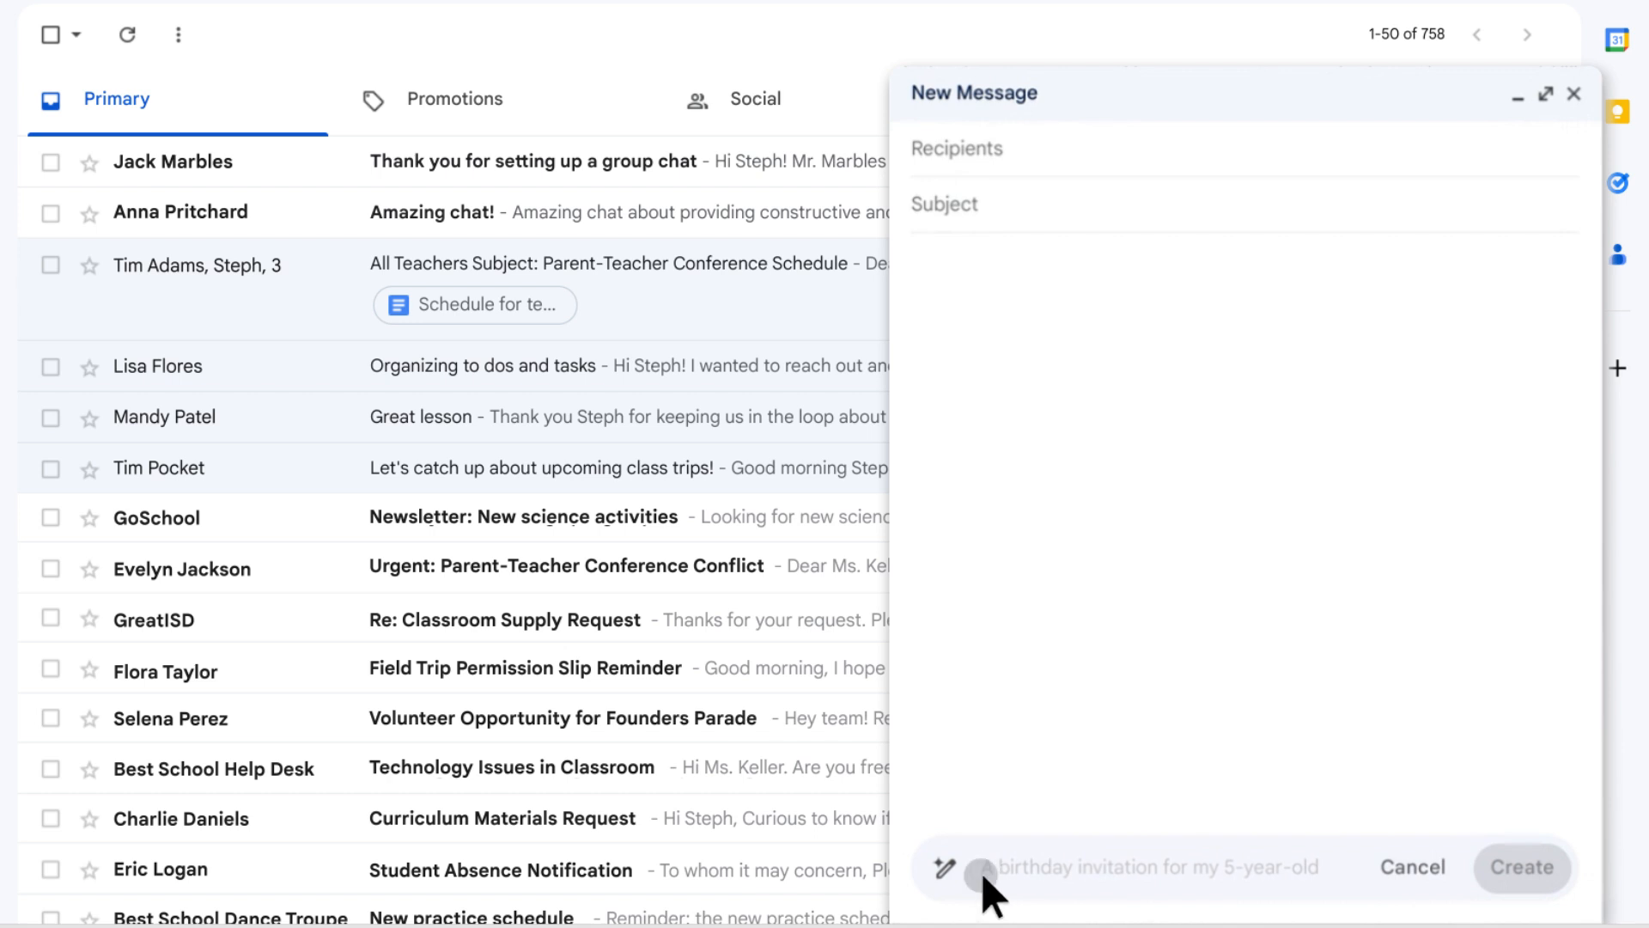
pyautogui.write('Help me draft an email to my fellow teachers about a professional development opportunity.')
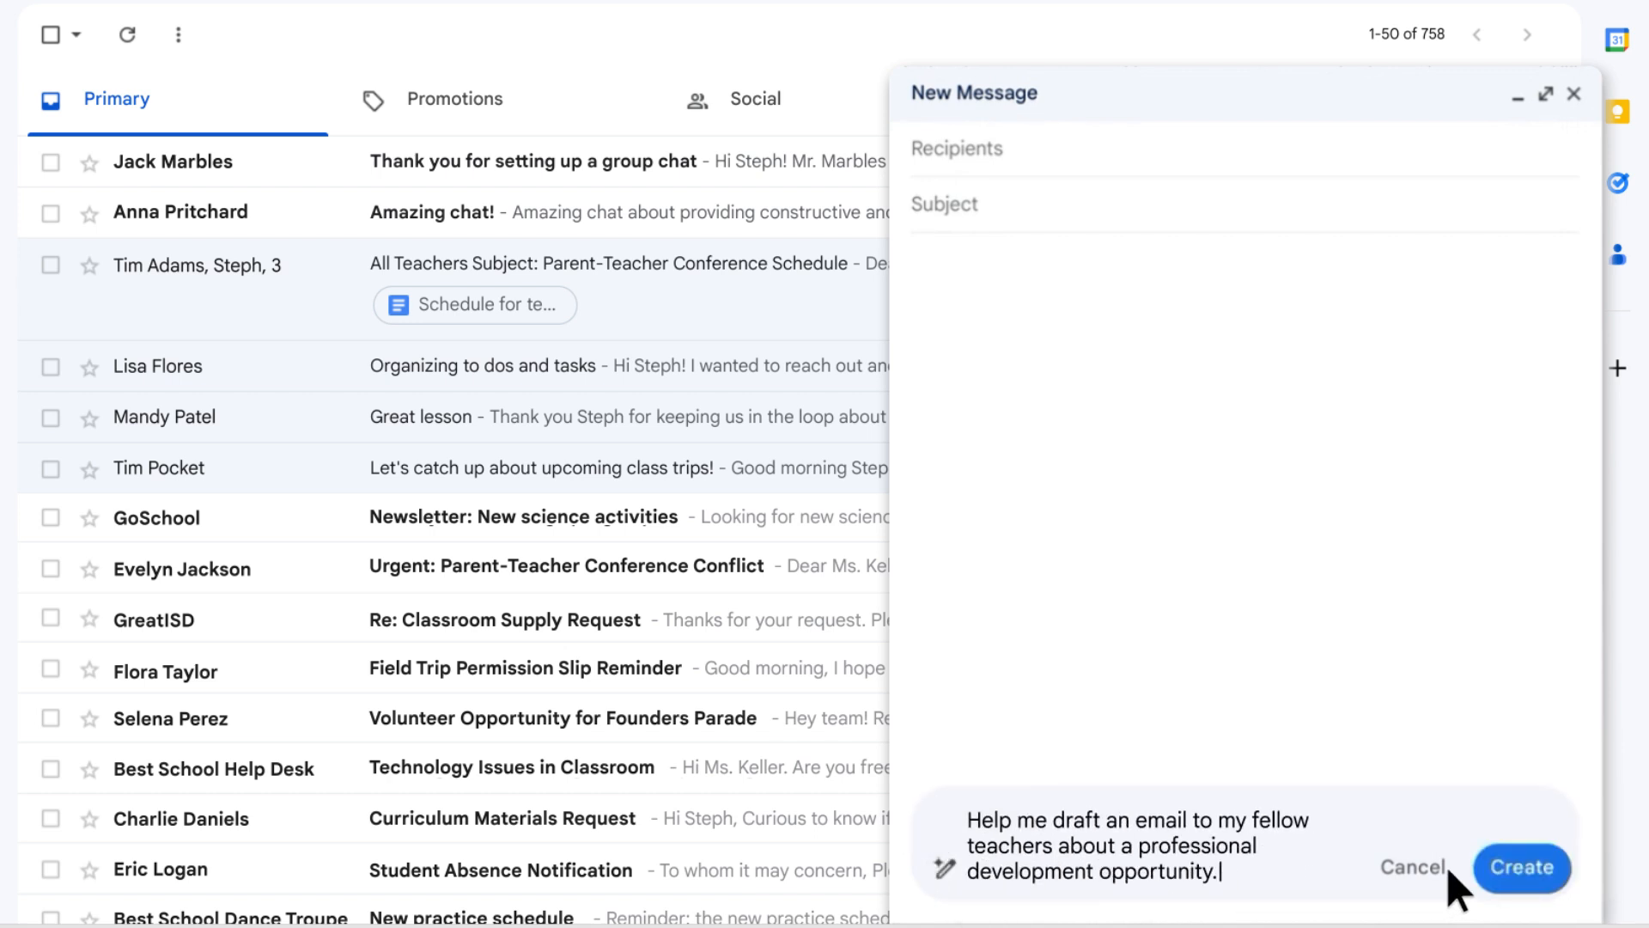
pyautogui.click(1518, 868)
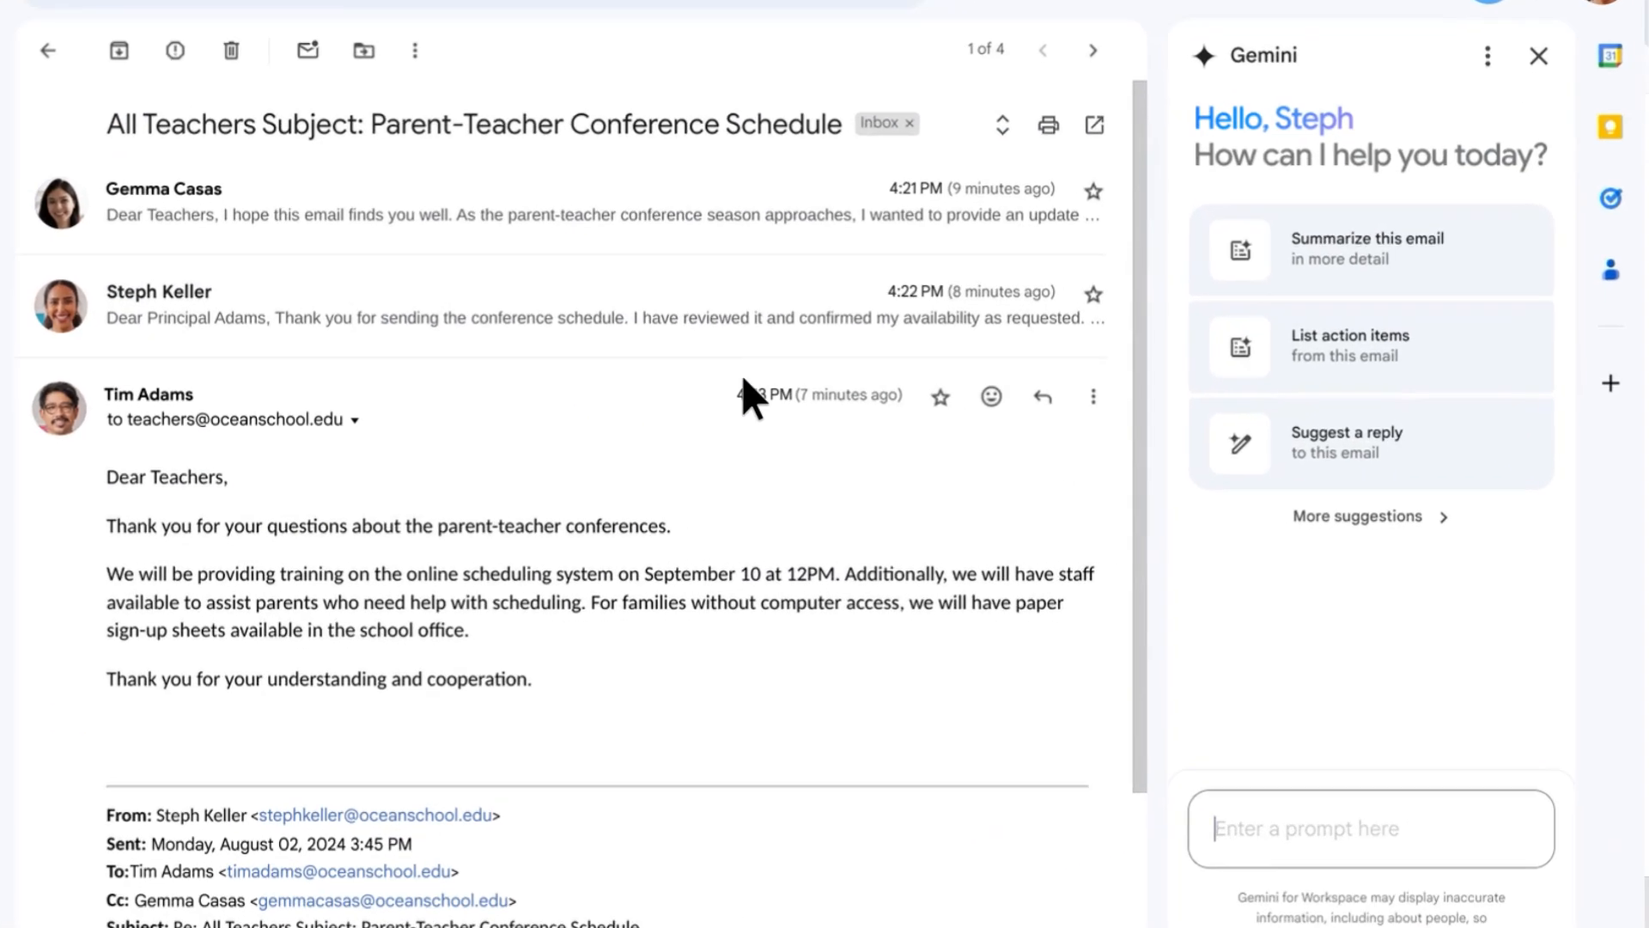
# Have Gemini summarize the Parent-Teacher Conference Schedule thread into a bulleted summary
pyautogui.click(1367, 248)
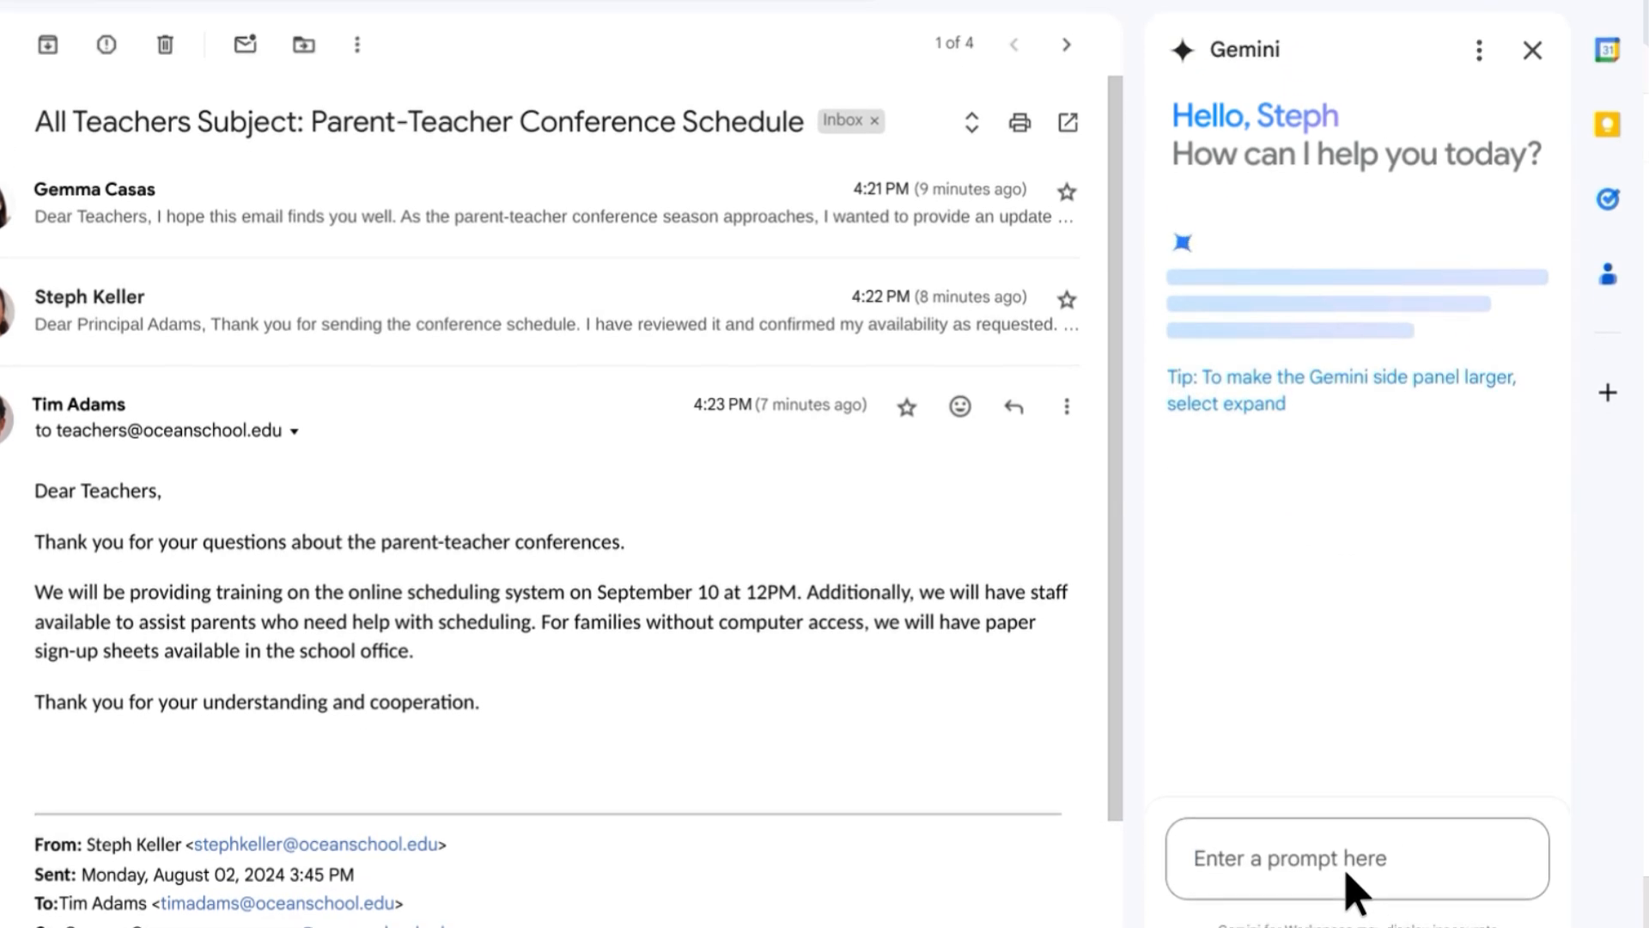
pyautogui.click(1357, 857)
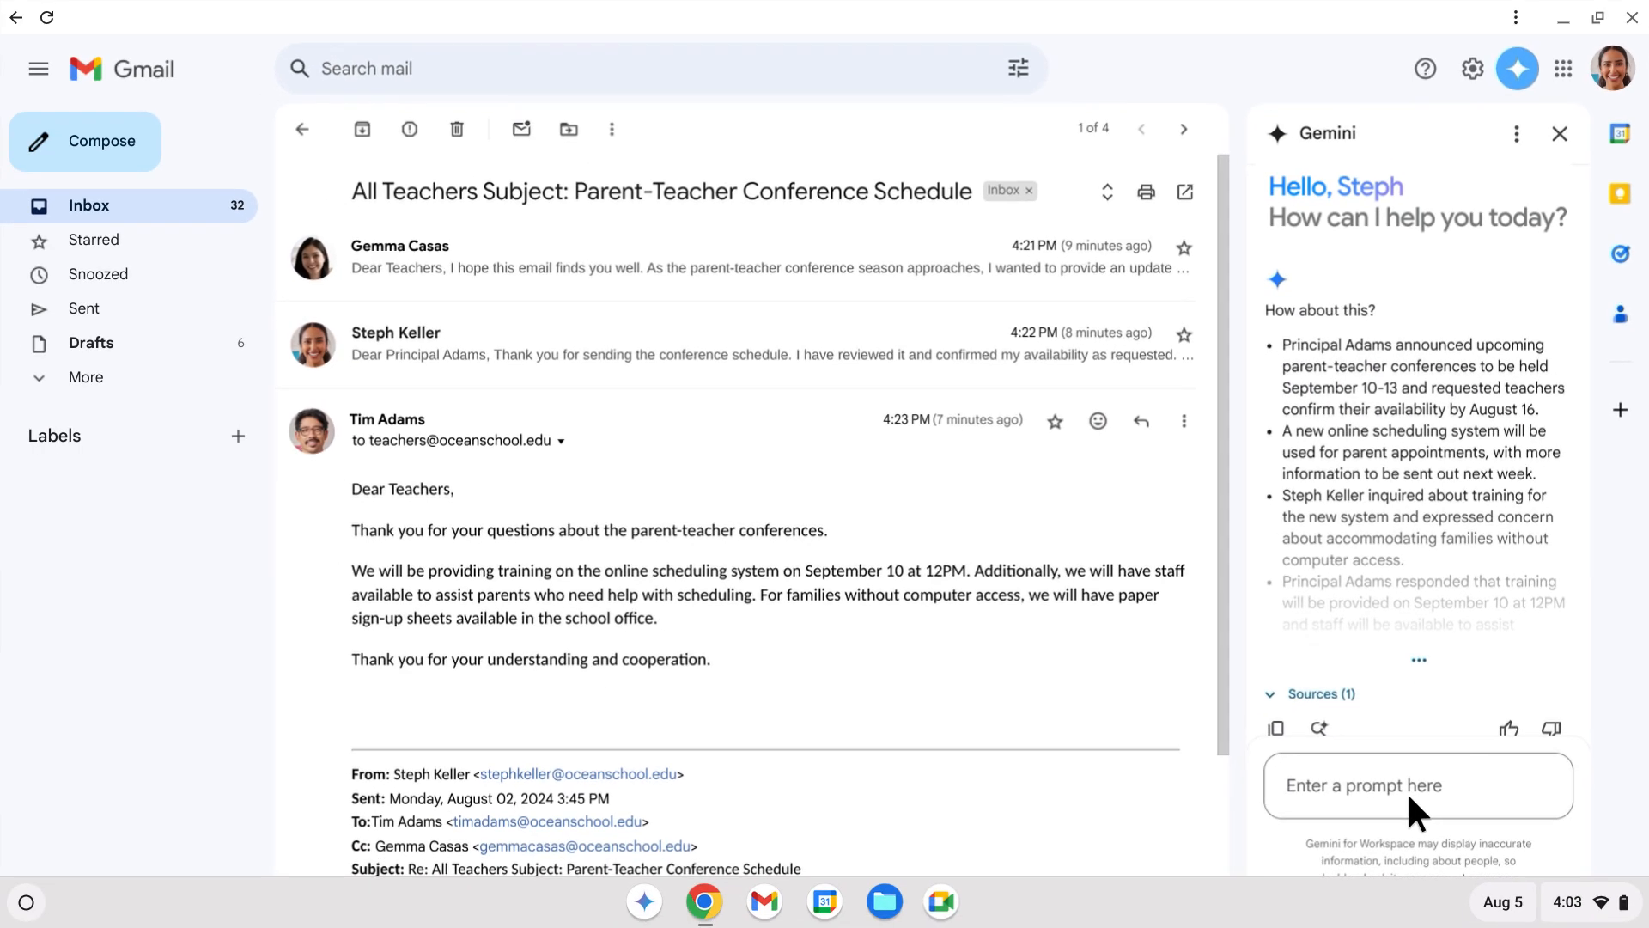